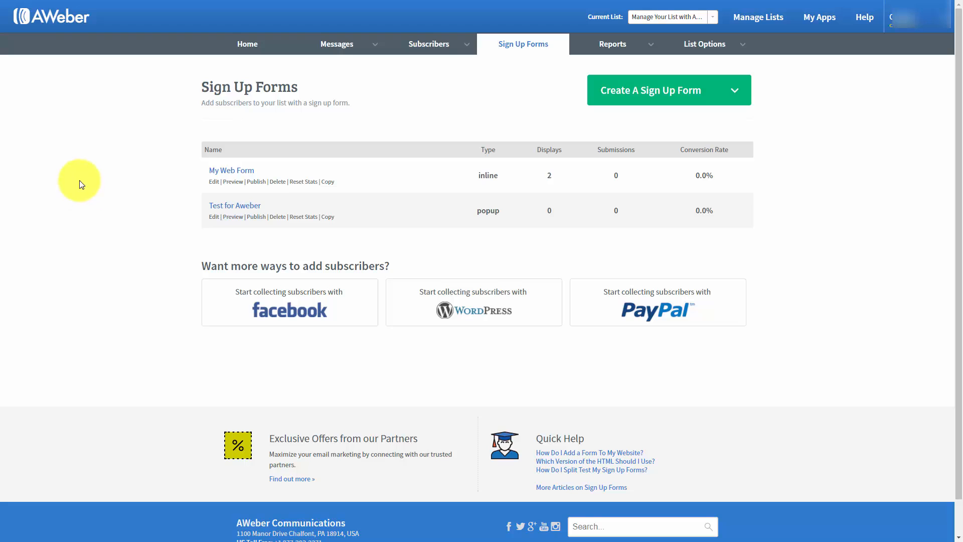
mouse_move(60, 194)
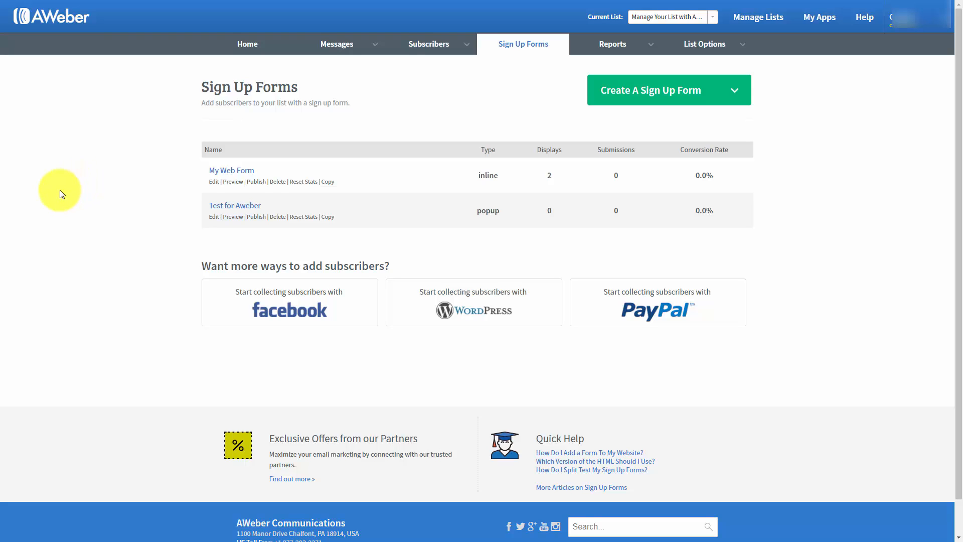
mouse_move(813, 274)
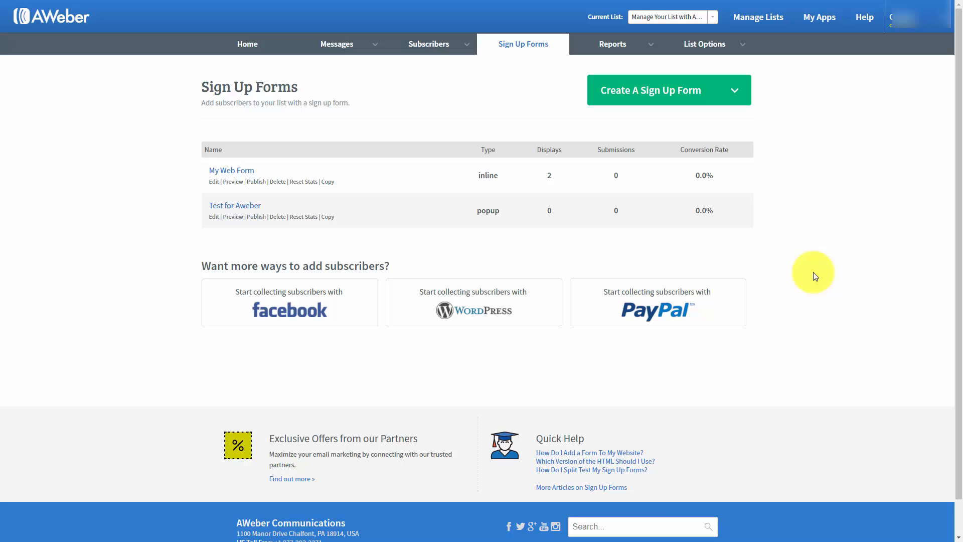
mouse_move(819, 16)
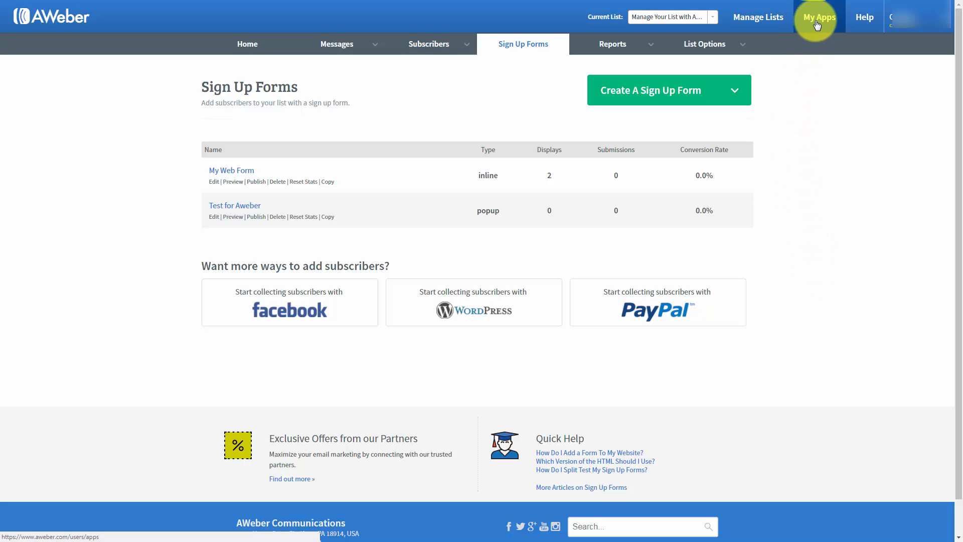
- Enable AWeber's PayPal app from the app gallery through Integrate with PayPal
left_click(818, 16)
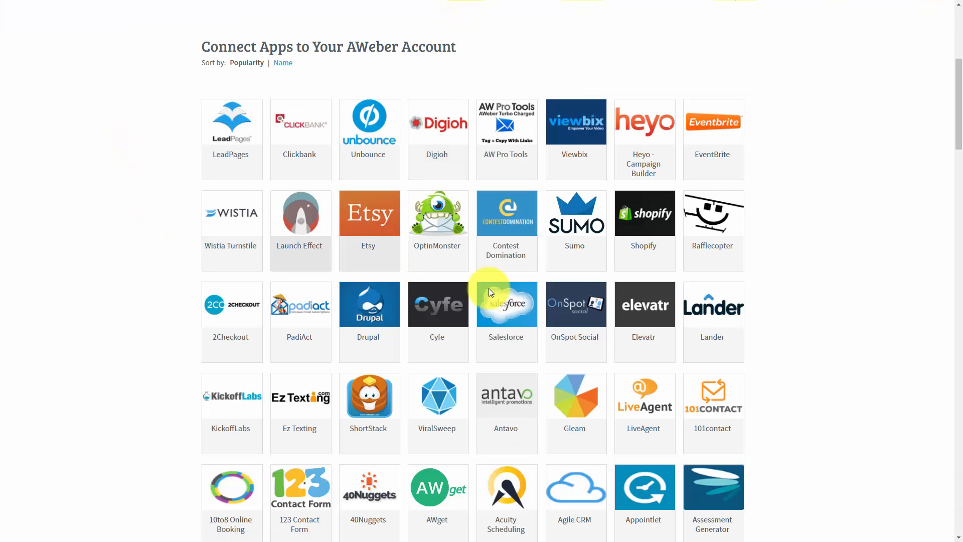
mouse_move(188, 256)
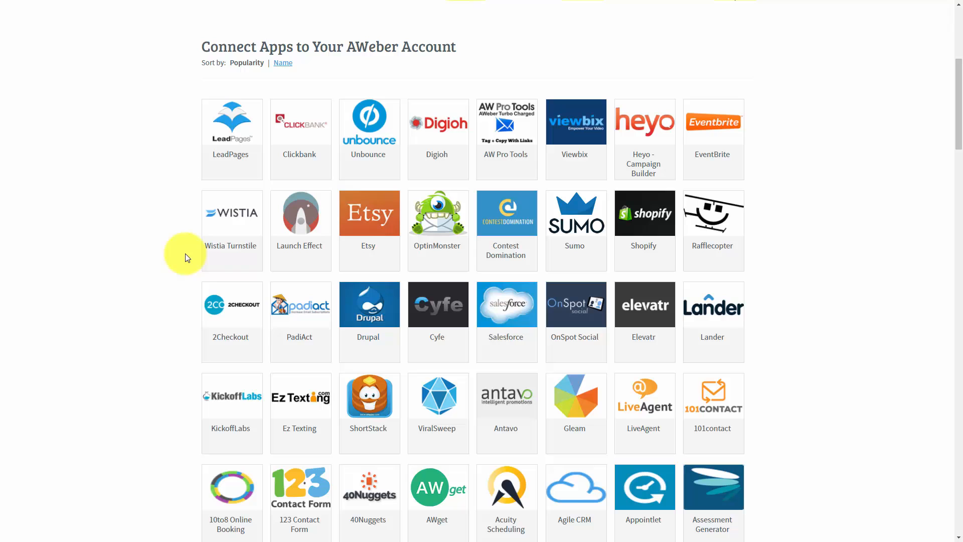
mouse_move(299, 259)
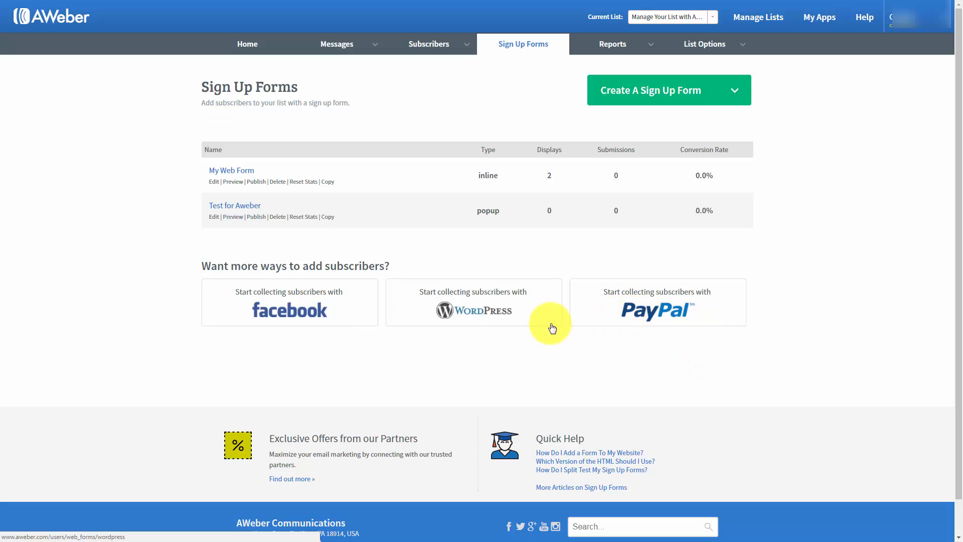
mouse_move(592, 324)
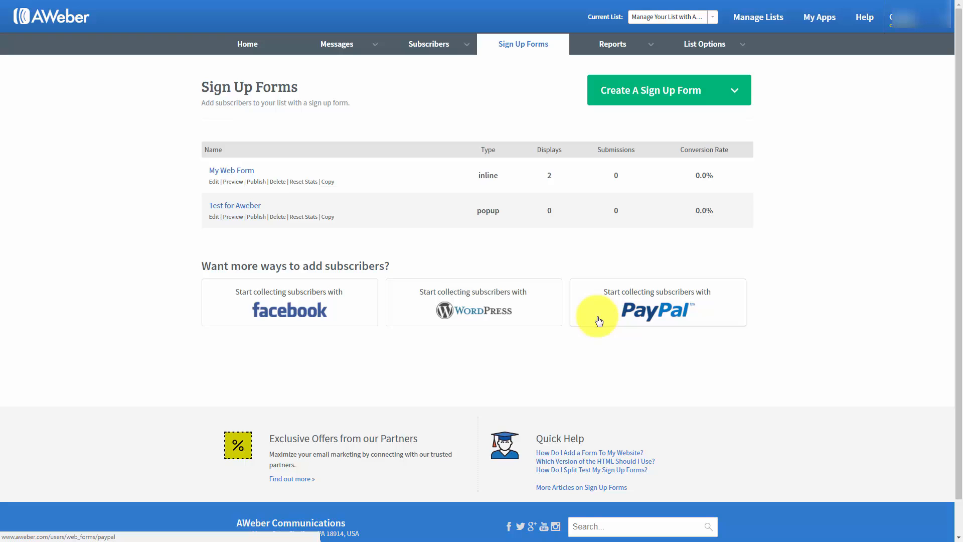
mouse_move(646, 315)
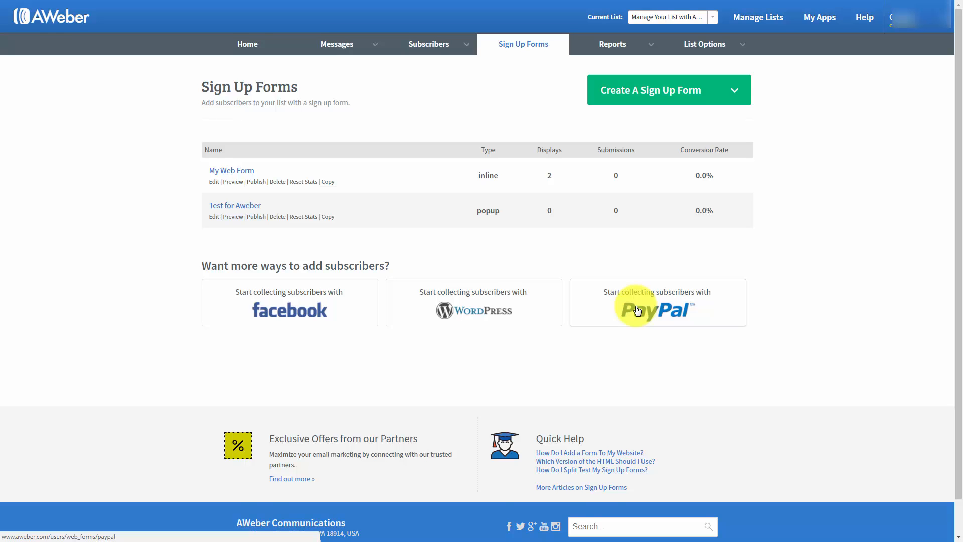
left_click(656, 310)
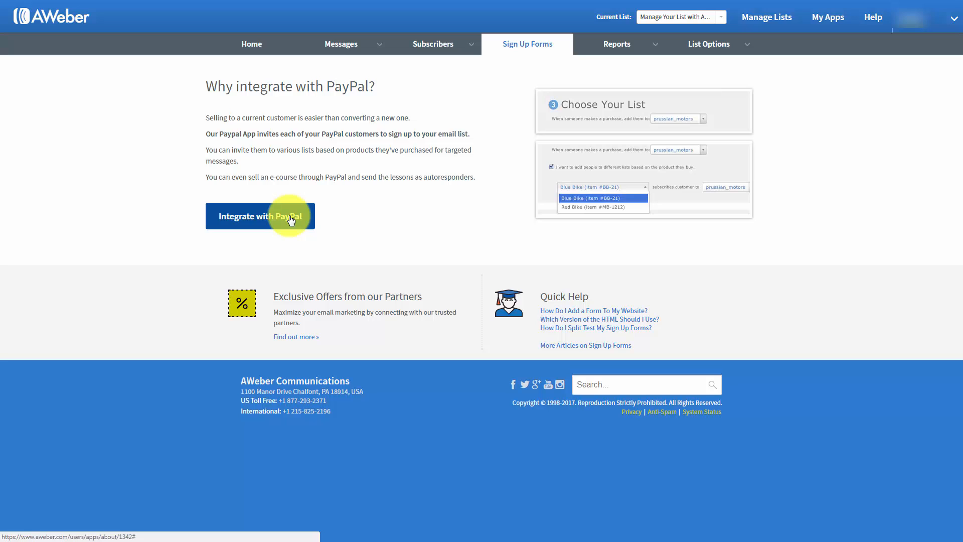
left_click(259, 216)
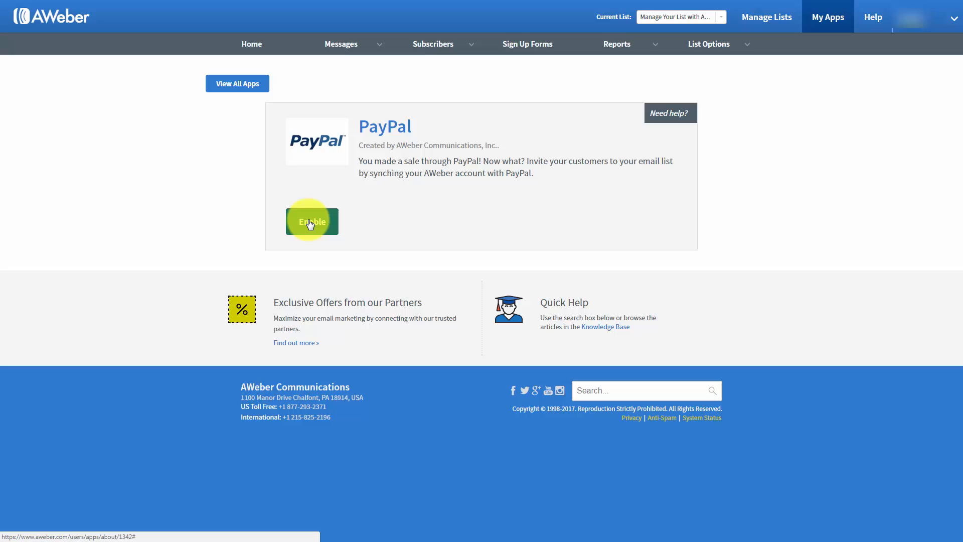
left_click(312, 221)
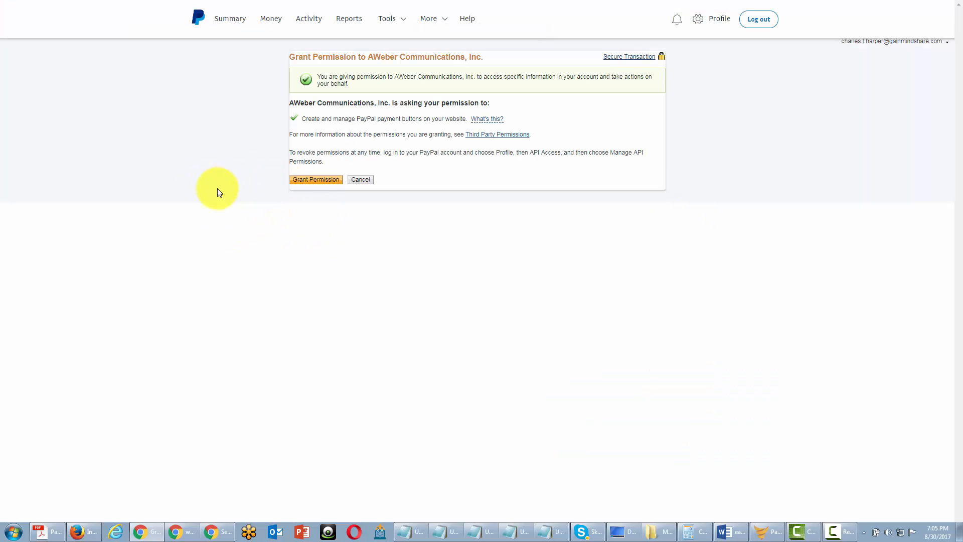
mouse_move(347, 240)
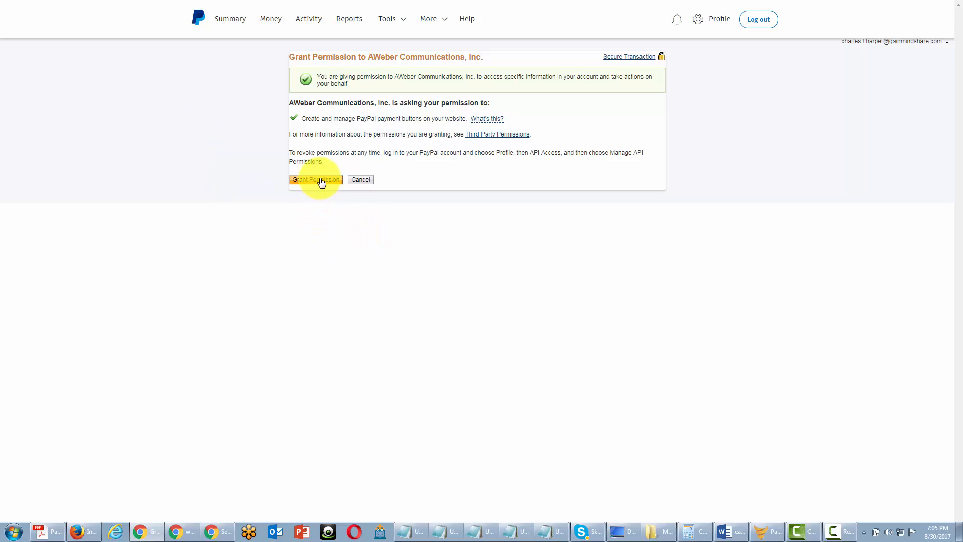
- Grant AWeber Communications permission on PayPal's Grant Permission page
left_click(315, 179)
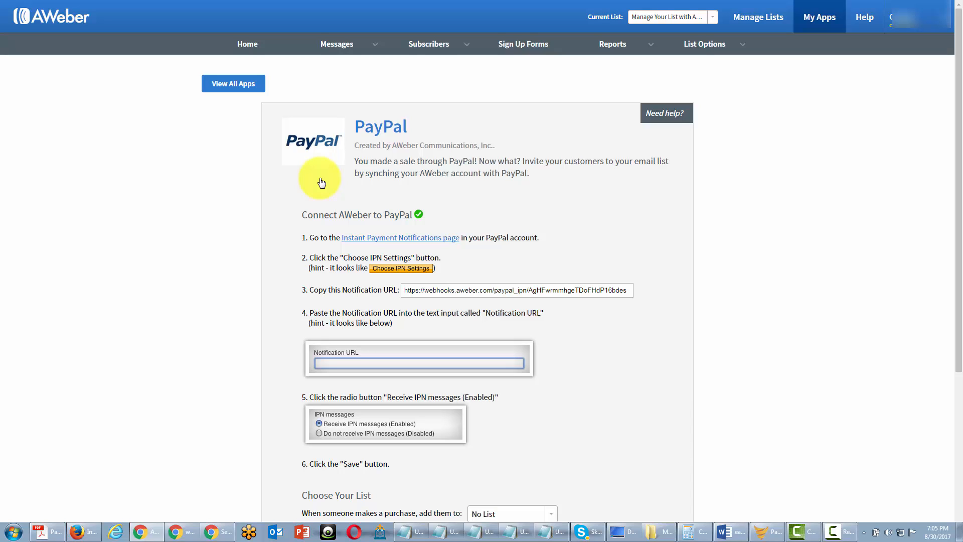
mouse_move(239, 272)
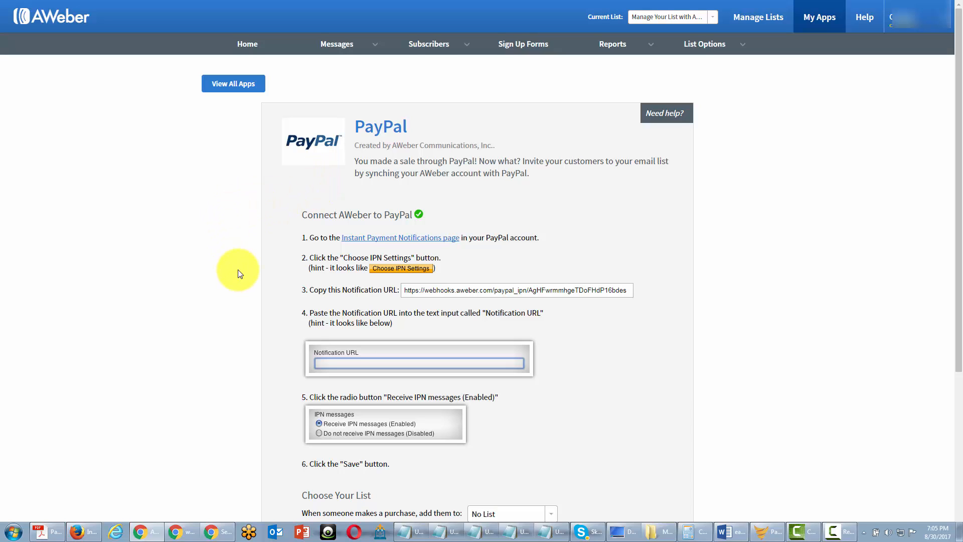
mouse_move(281, 300)
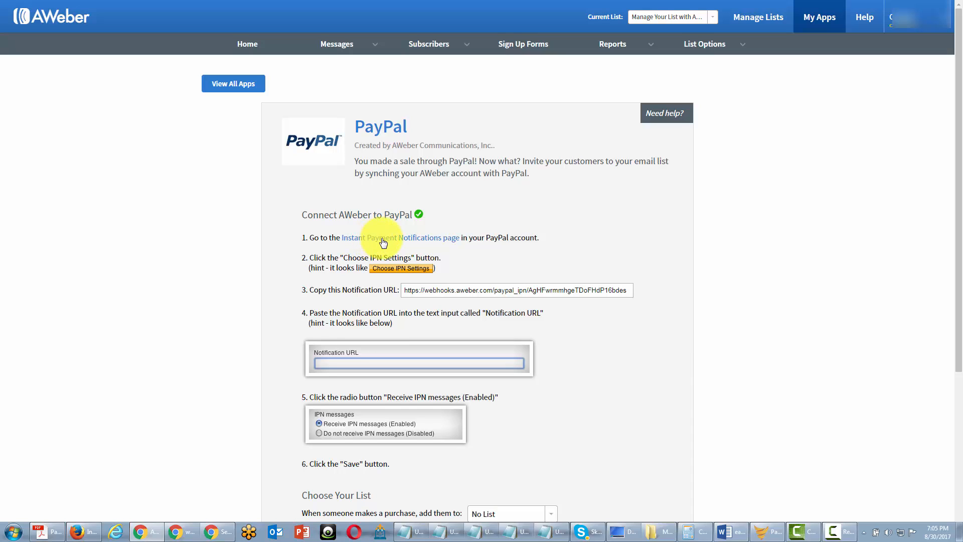
mouse_move(293, 246)
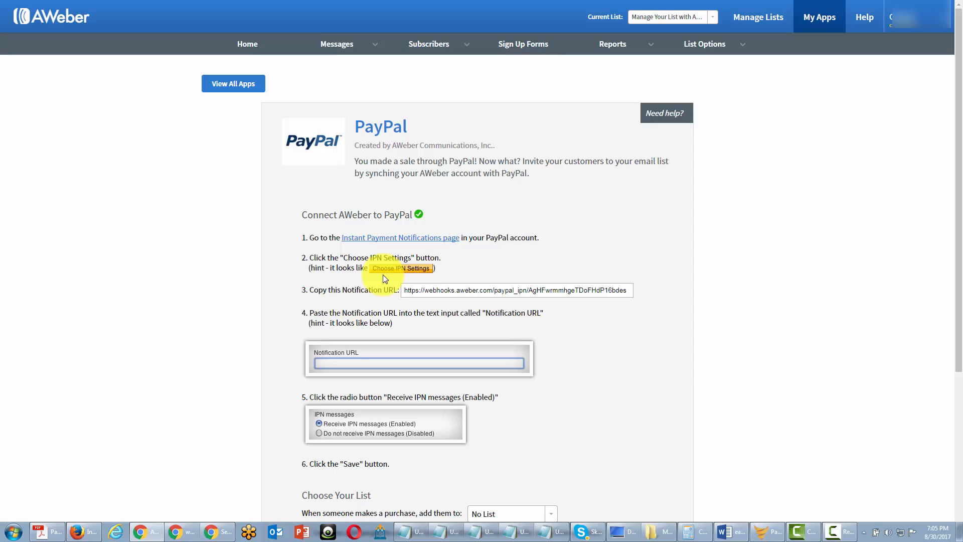
- Enter AWeber's webhook URL in PayPal's IPN settings with Receive IPN messages (Enabled)
left_click(400, 238)
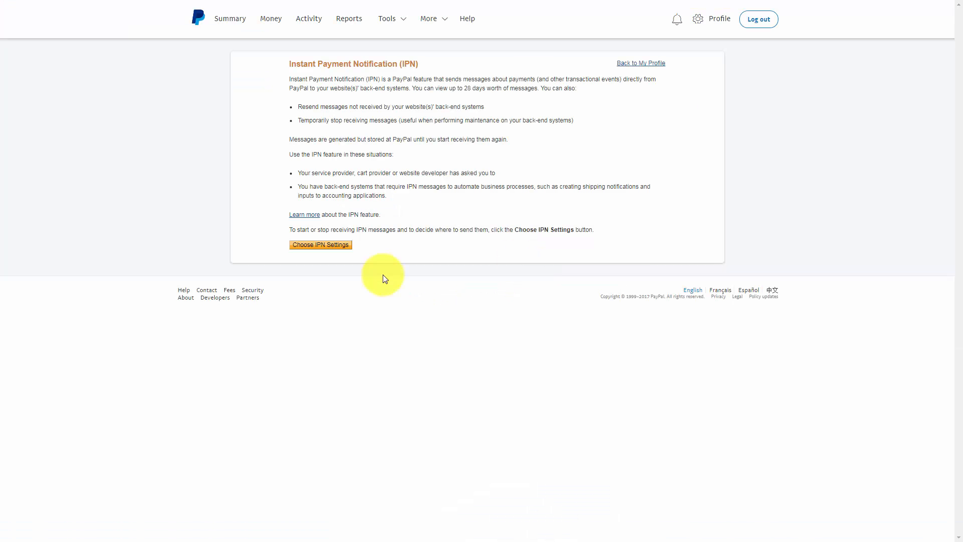
mouse_move(320, 245)
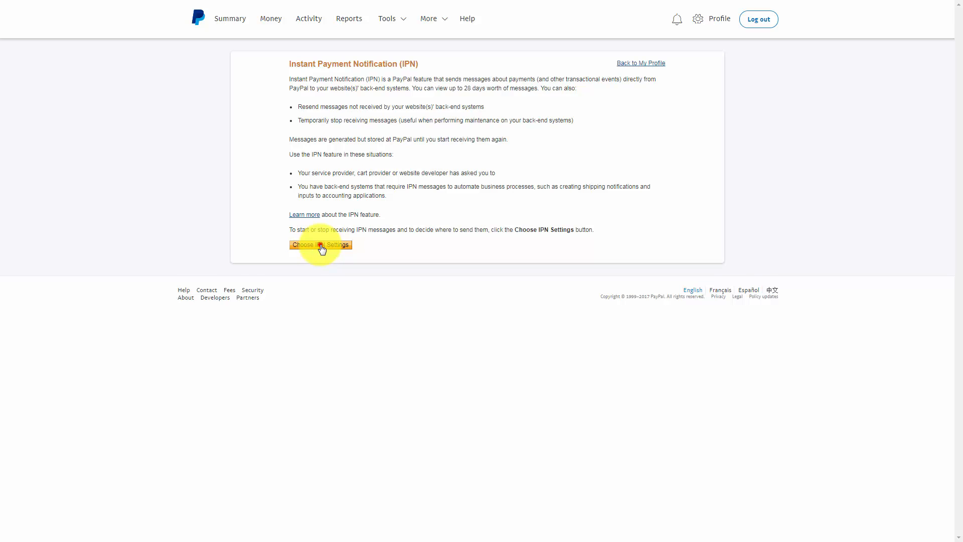
left_click(320, 244)
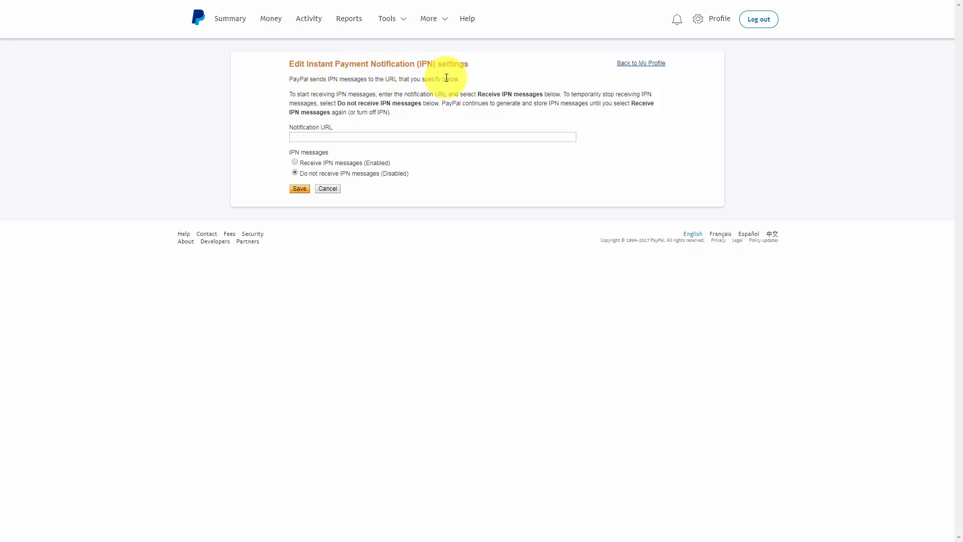
mouse_move(485, 242)
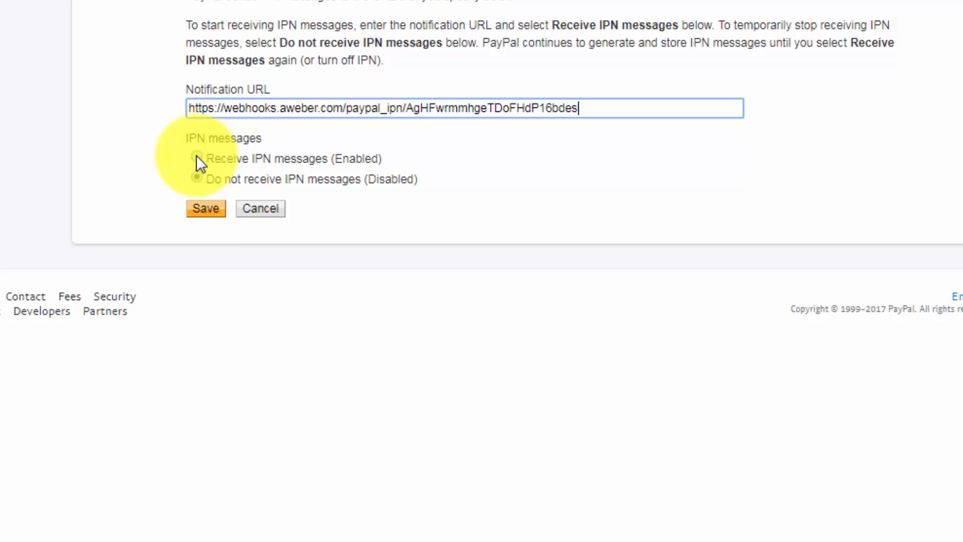
left_click(195, 158)
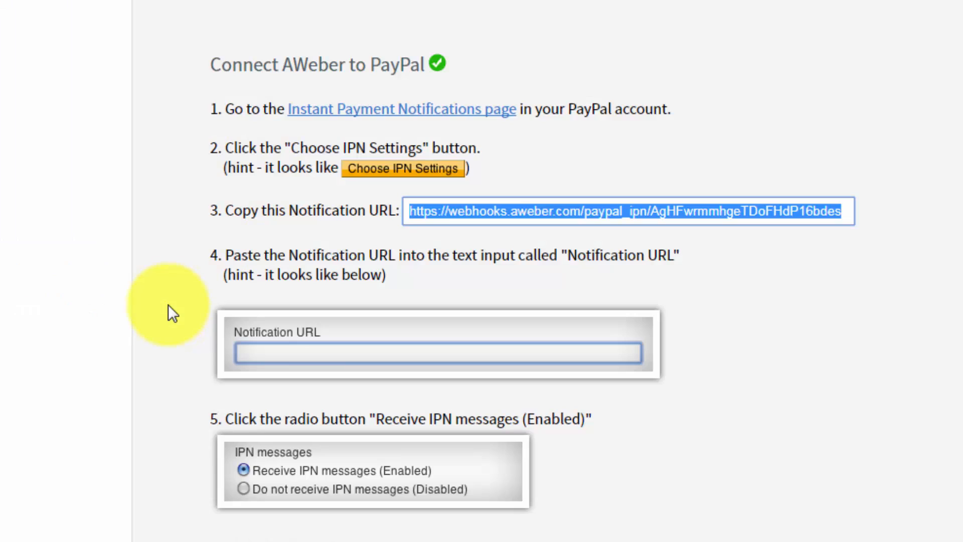
mouse_move(178, 461)
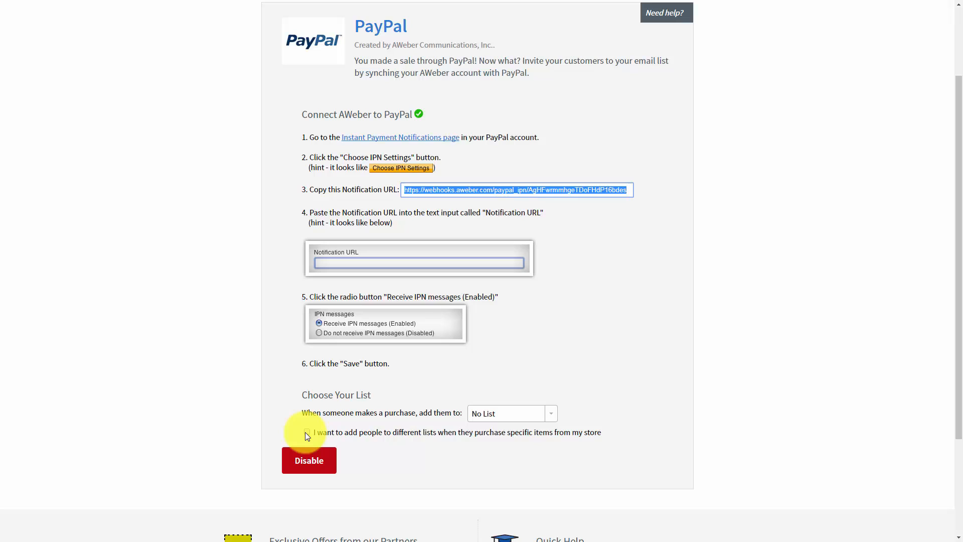
mouse_move(410, 443)
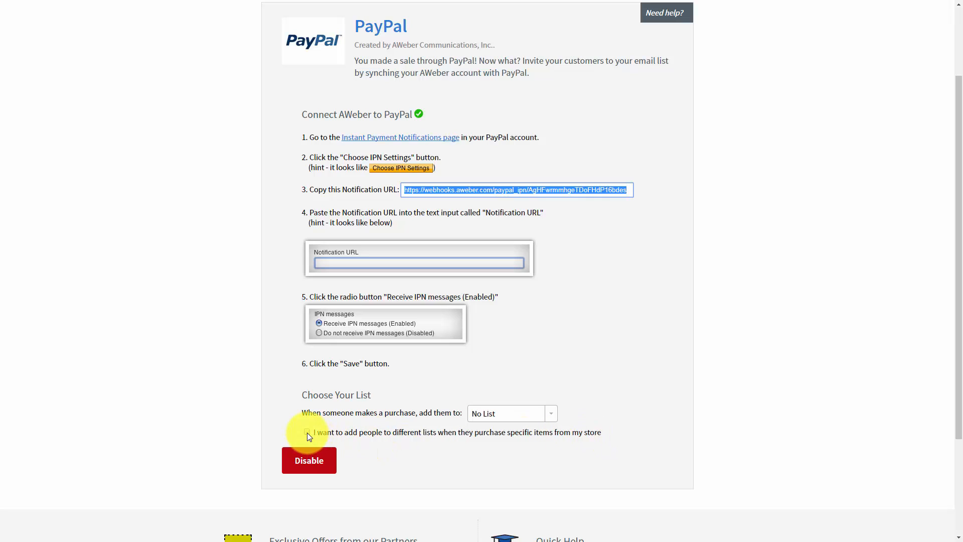
- Add a product rule mapping FBCash purchases to the Manage Your List with Aweber list
left_click(309, 432)
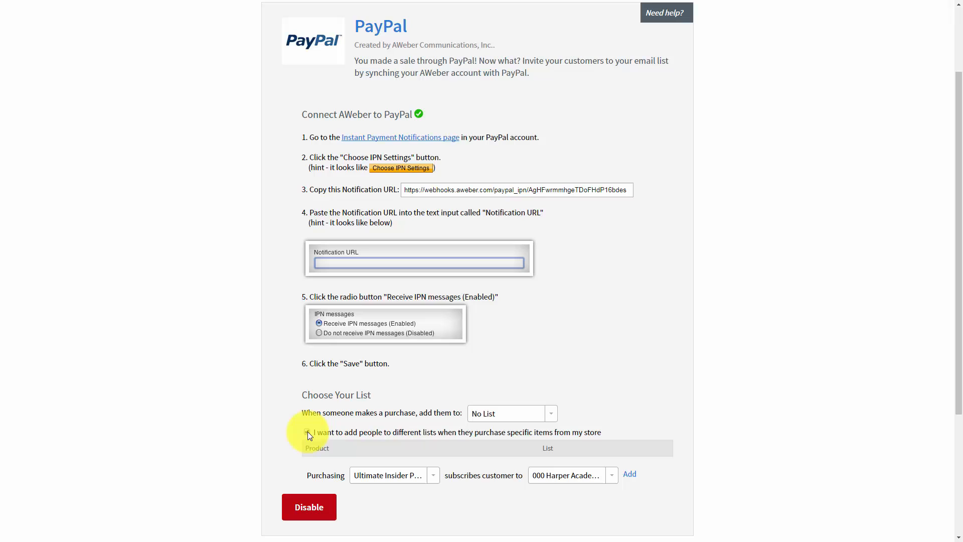
left_click(307, 432)
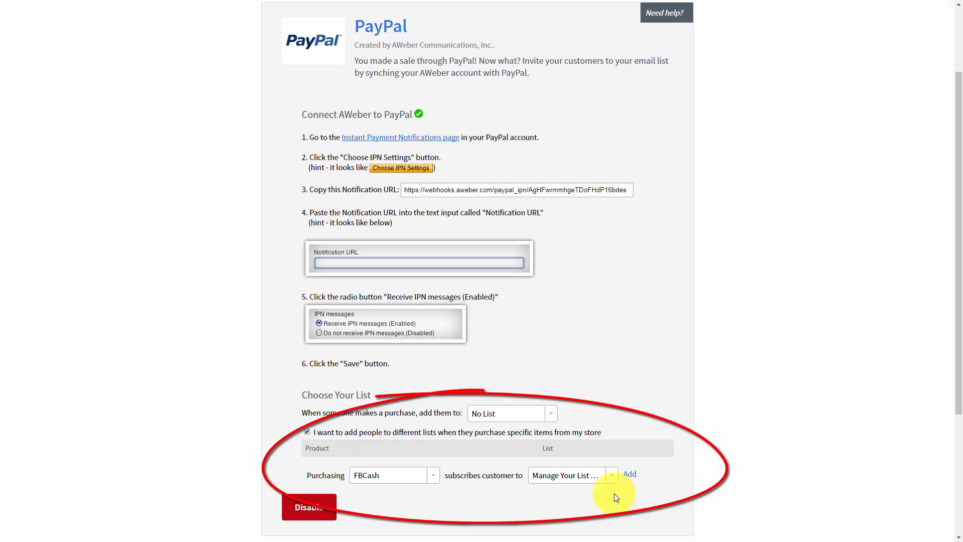
left_click(629, 475)
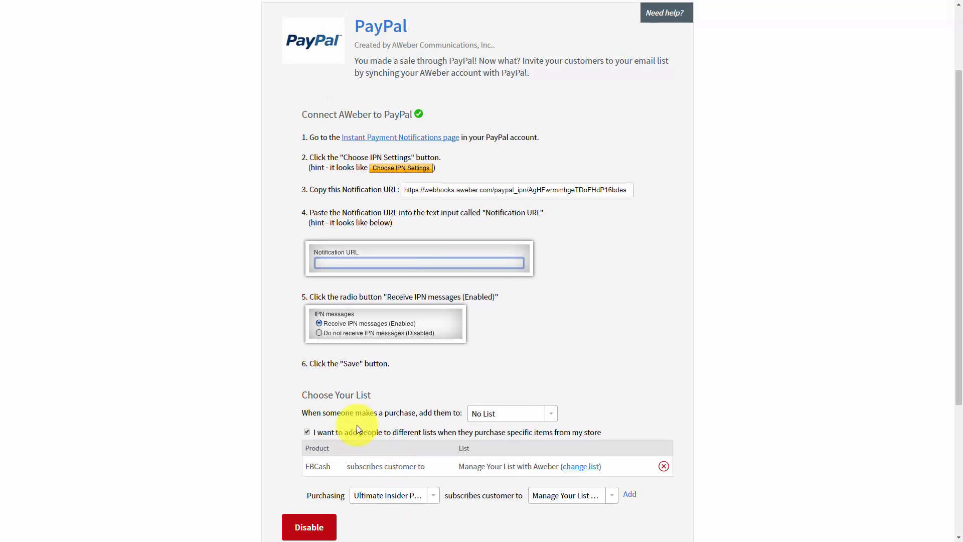
scroll("down", 3)
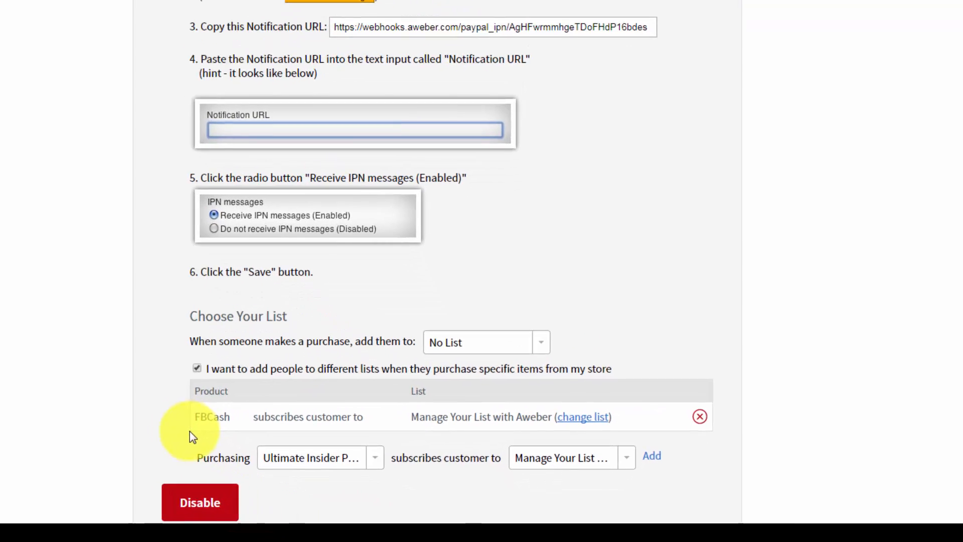
scroll("down", 3)
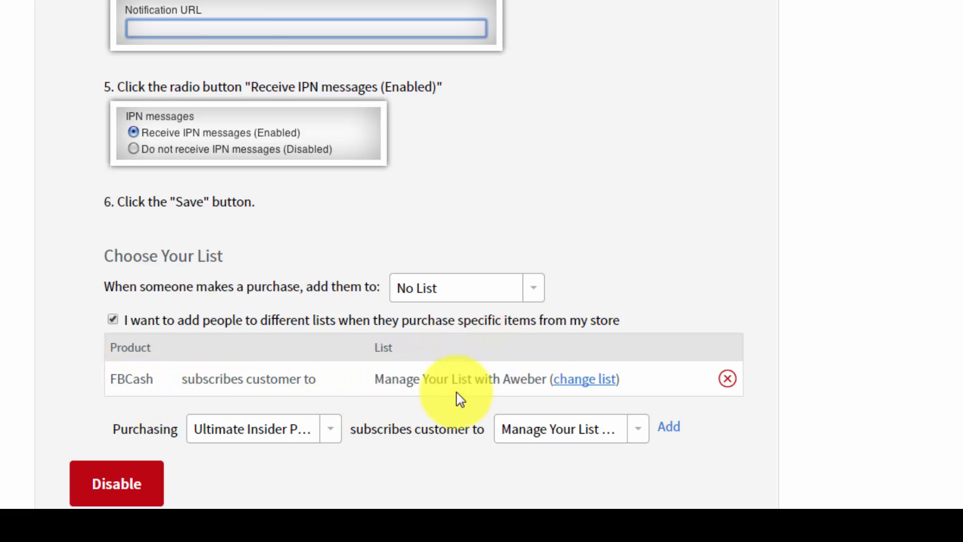
mouse_move(633, 383)
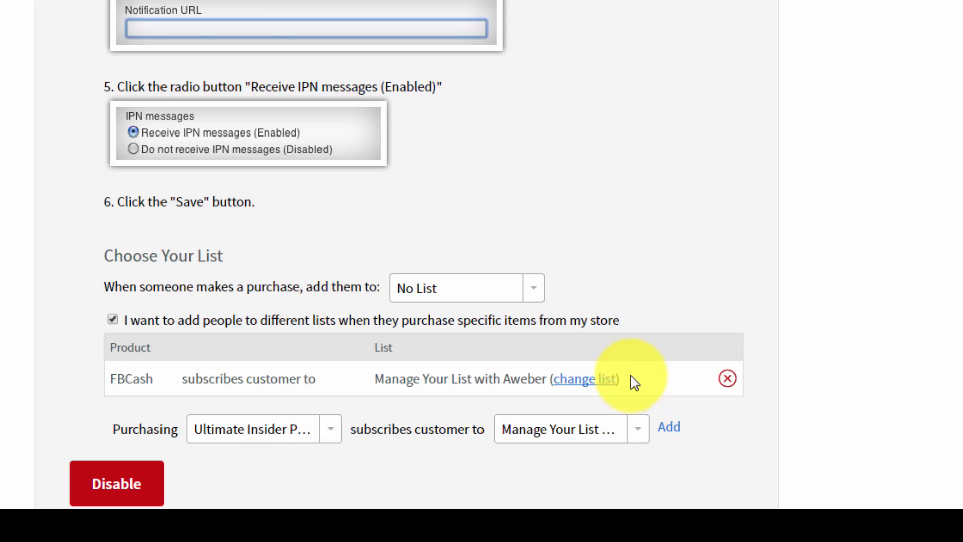